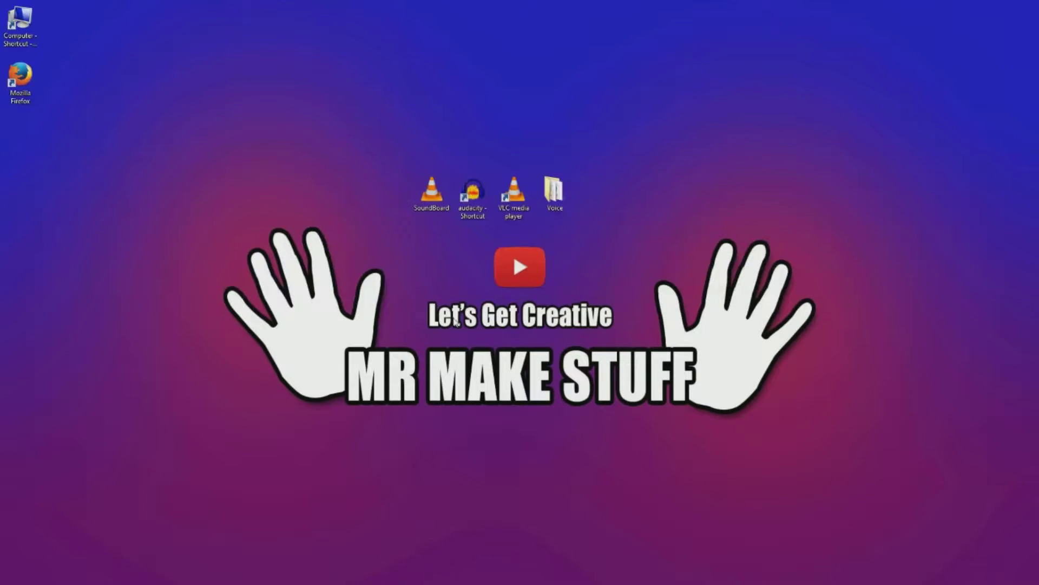
{"action": "mouse_move", "coordinate": [443, 231]}
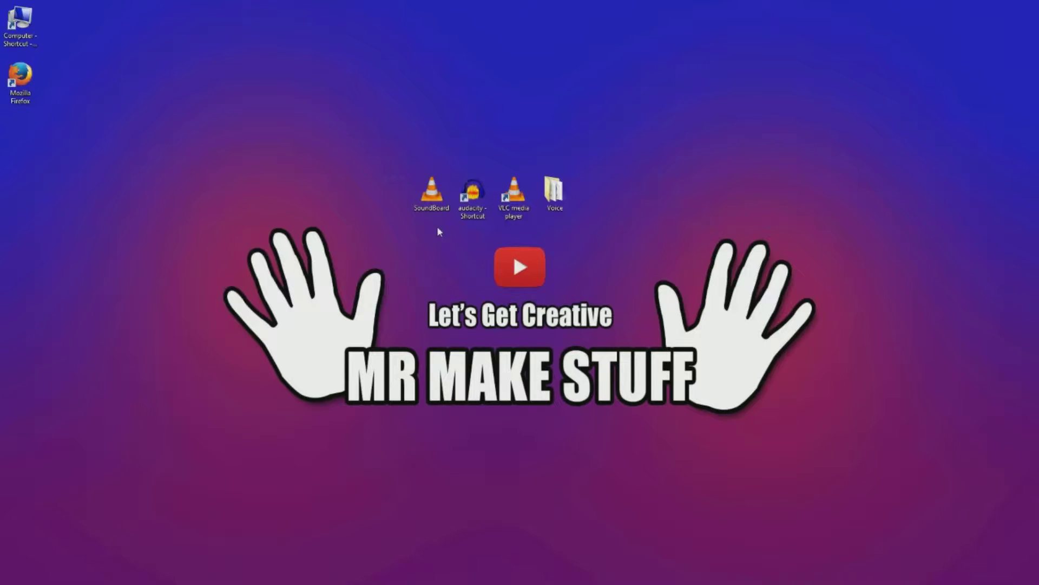
Step: Open the saved SoundBoard playlist and play the Chaple clip
{"action": "left_click", "coordinate": [431, 195]}
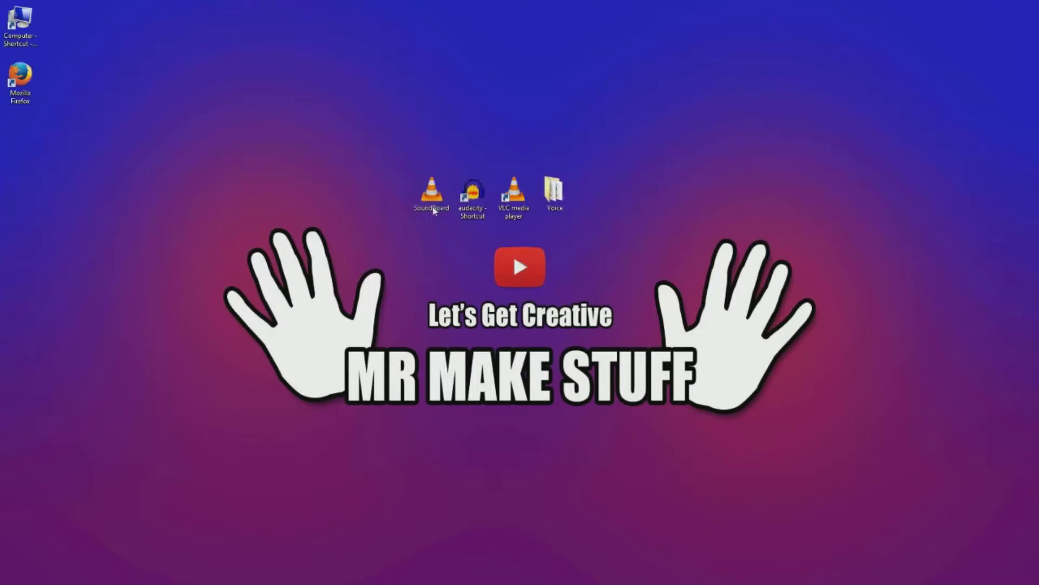
{"action": "double_click", "coordinate": [513, 193]}
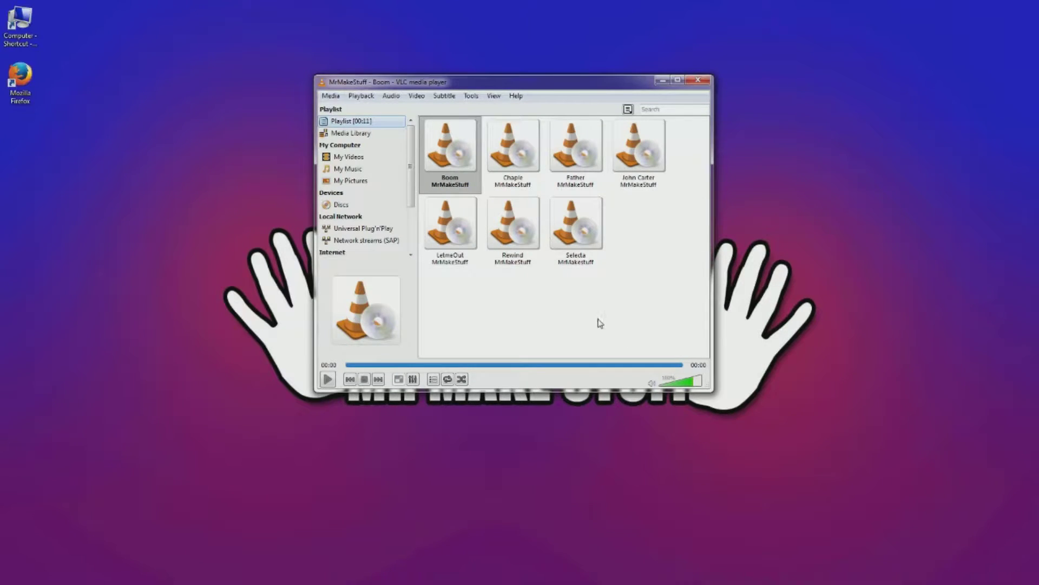
{"action": "left_click", "coordinate": [637, 145]}
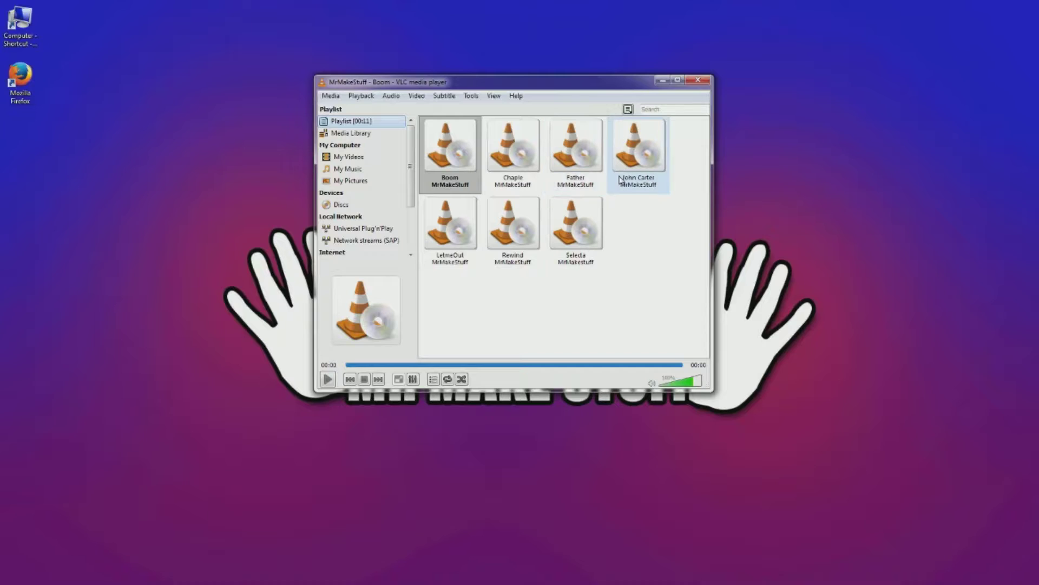
{"action": "left_click", "coordinate": [450, 145]}
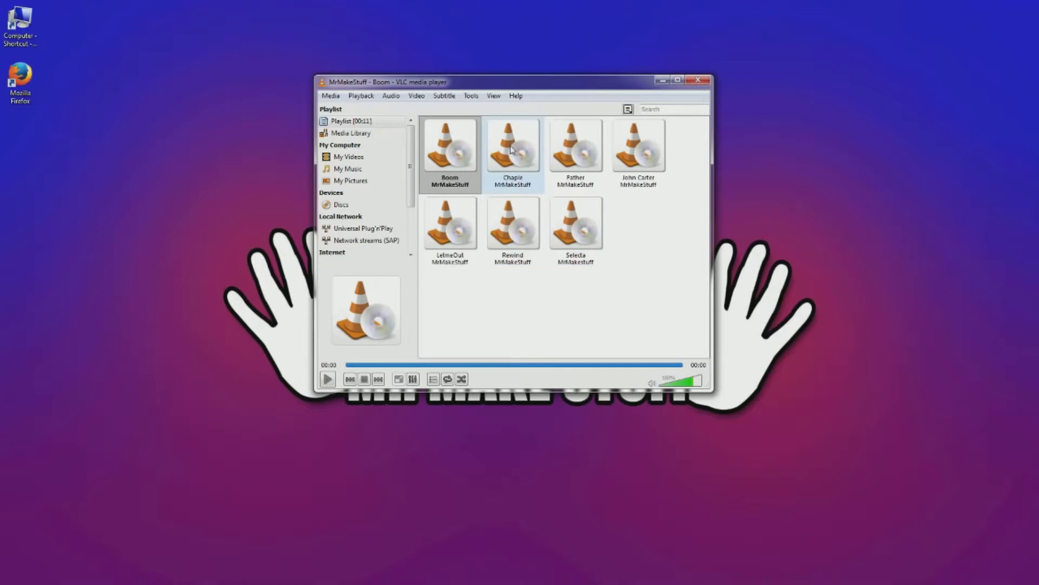
{"action": "double_click", "coordinate": [511, 145]}
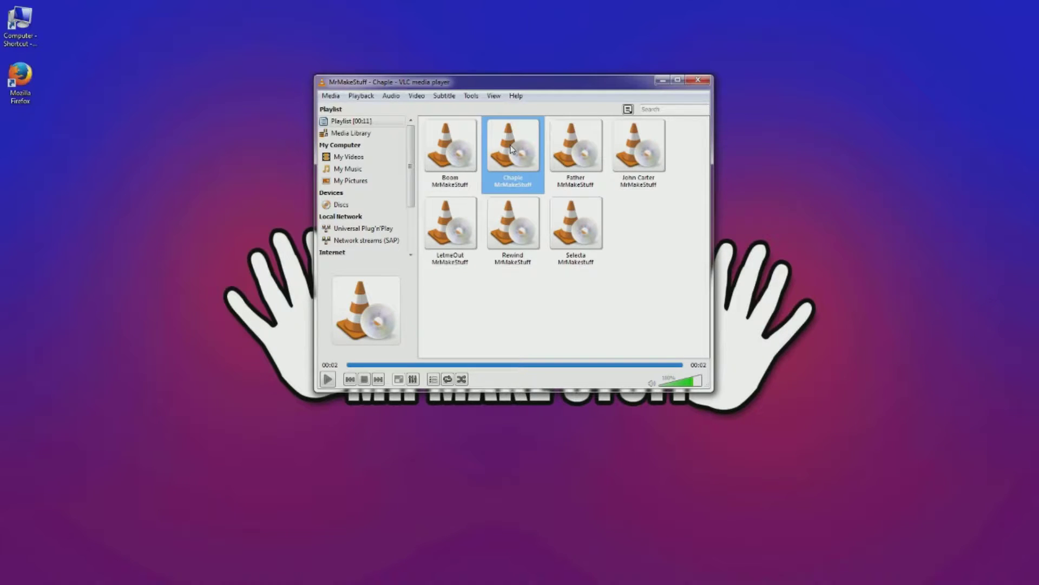
Step: Play the Selecta, Rewind and John Carter clips from the playlist
{"action": "left_click", "coordinate": [576, 222]}
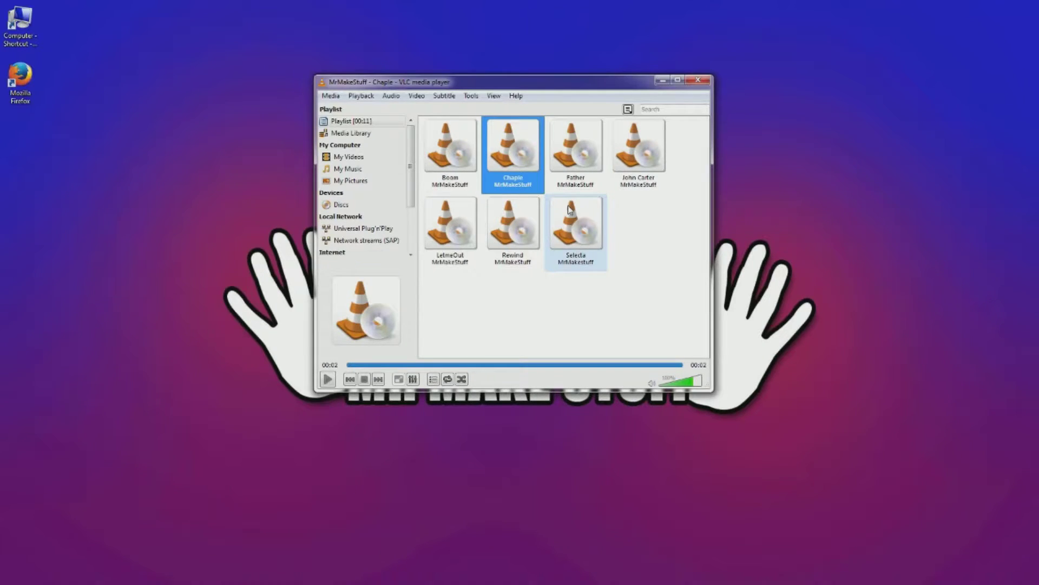
{"action": "mouse_move", "coordinate": [579, 242]}
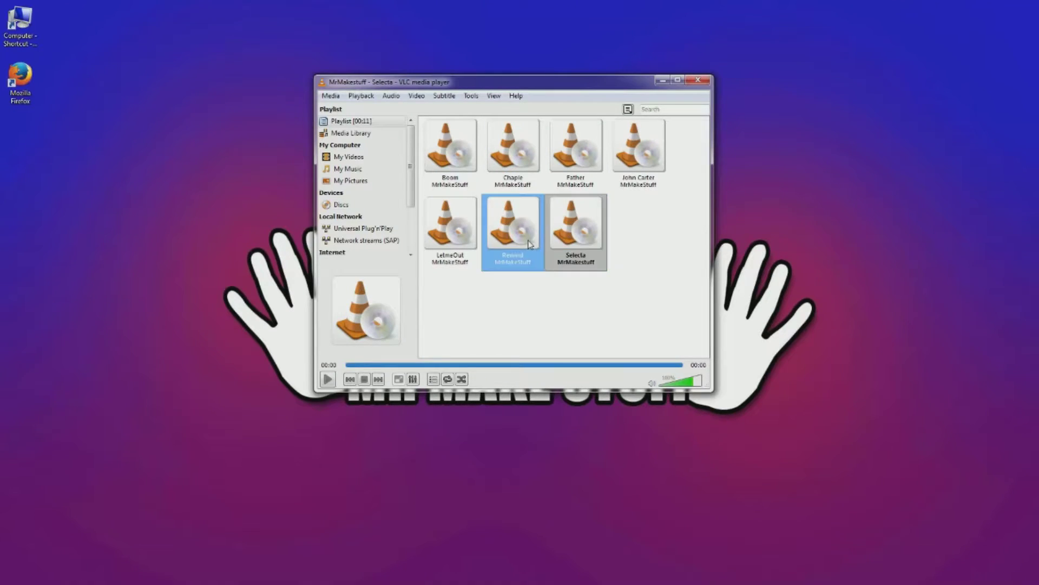
{"action": "left_click", "coordinate": [638, 146]}
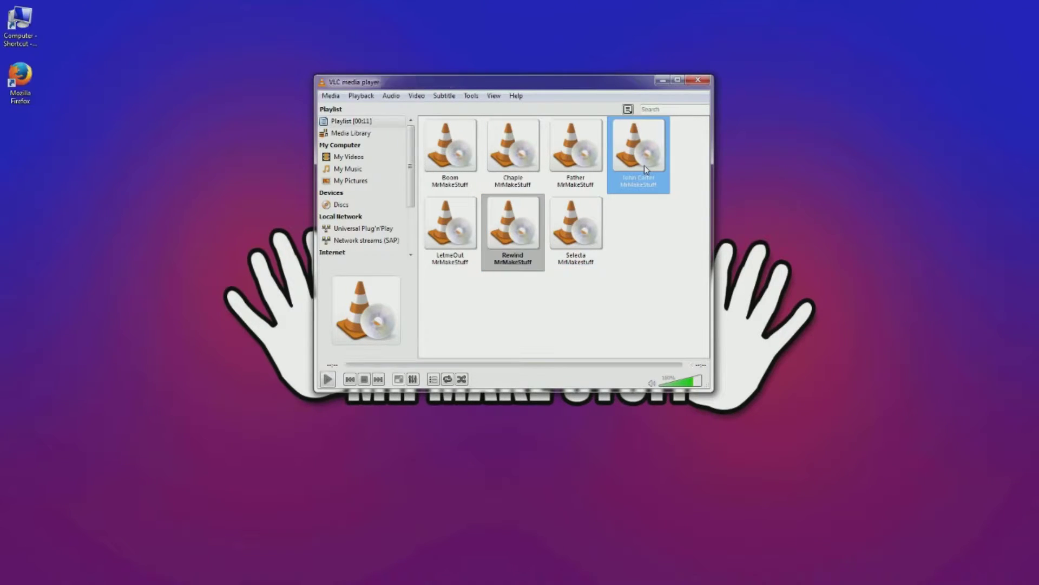
{"action": "double_click", "coordinate": [638, 144]}
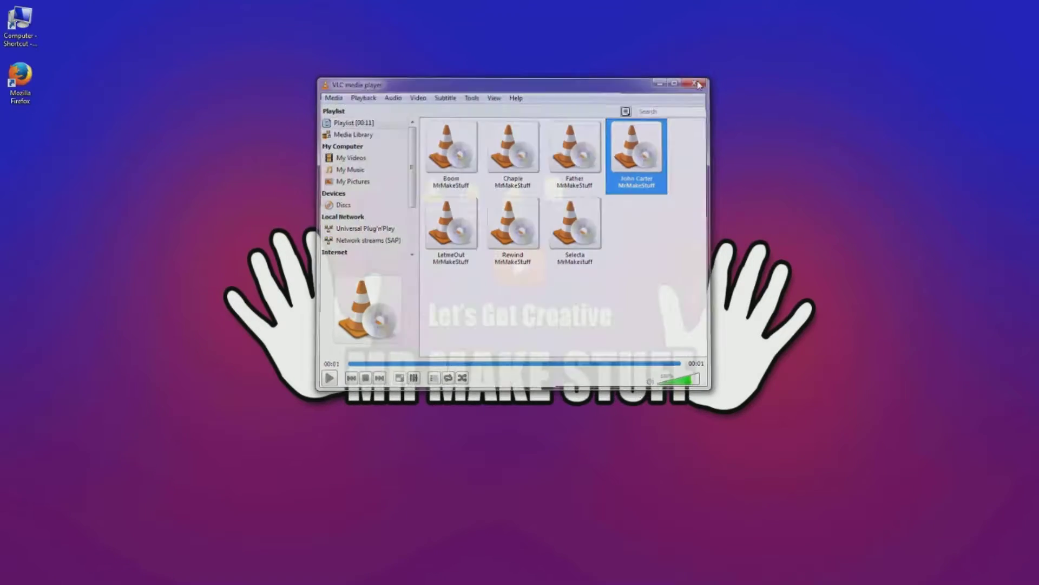
Step: Close the soundboard player and launch a new, empty VLC media player
{"action": "left_click", "coordinate": [700, 84]}
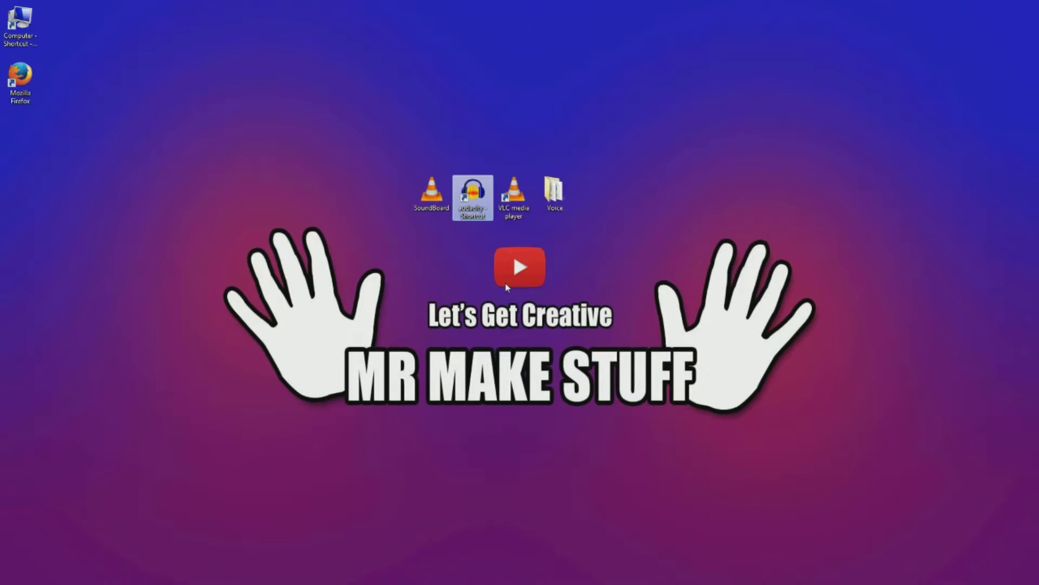
{"action": "left_click", "coordinate": [431, 194]}
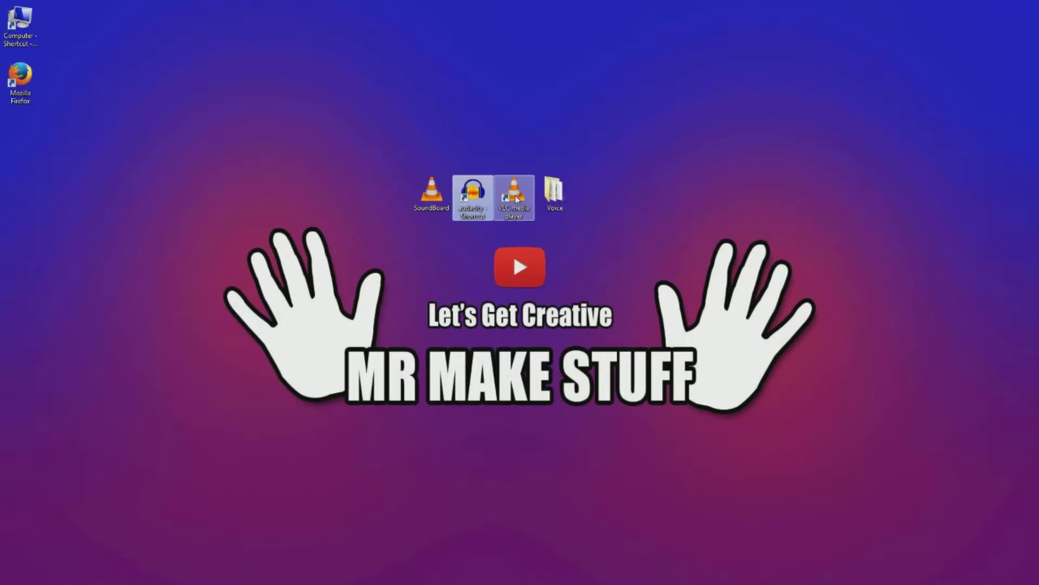
{"action": "double_click", "coordinate": [515, 199]}
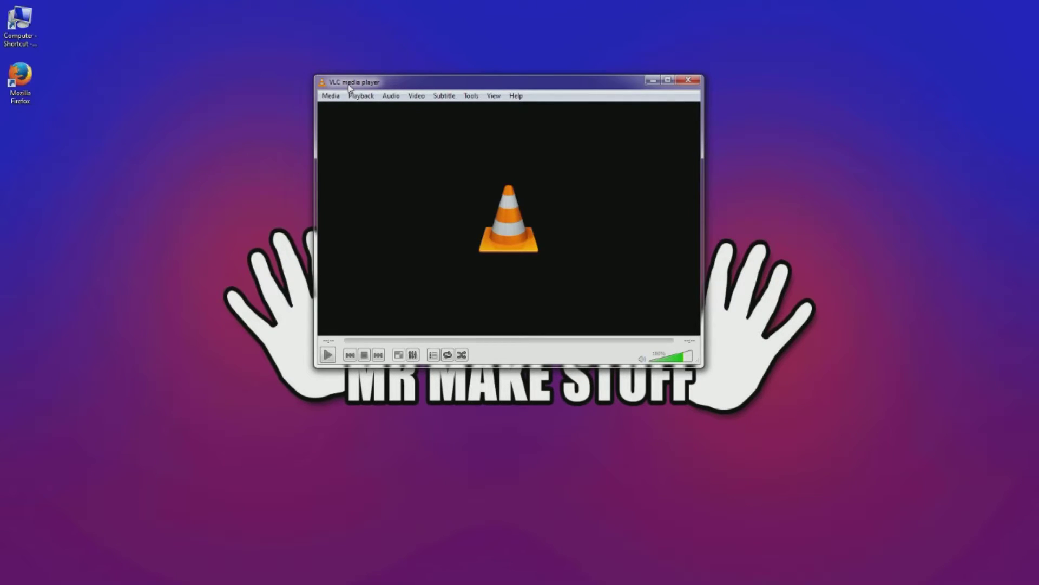
{"action": "mouse_move", "coordinate": [436, 85]}
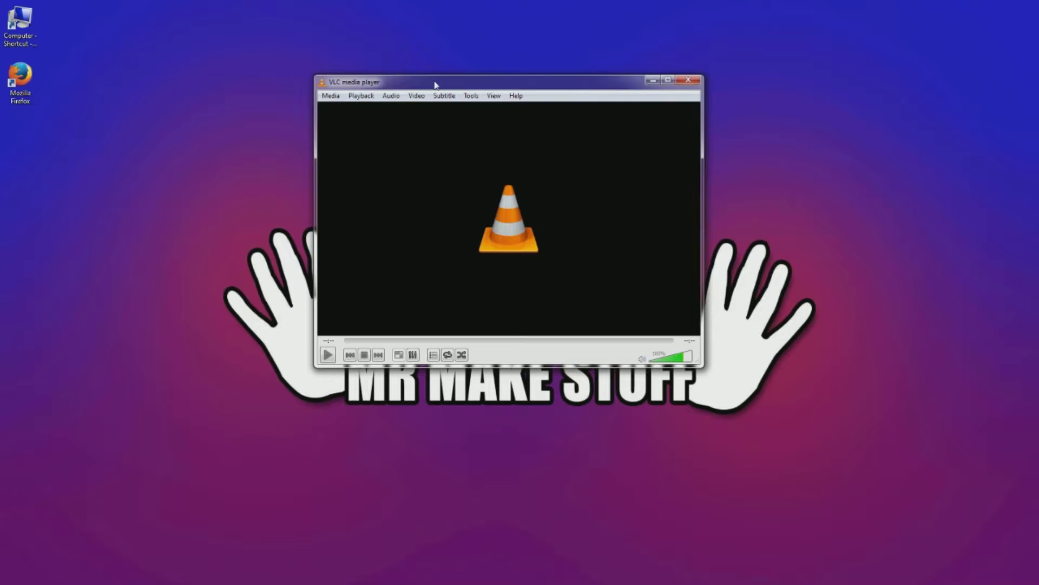
{"action": "mouse_move", "coordinate": [493, 96]}
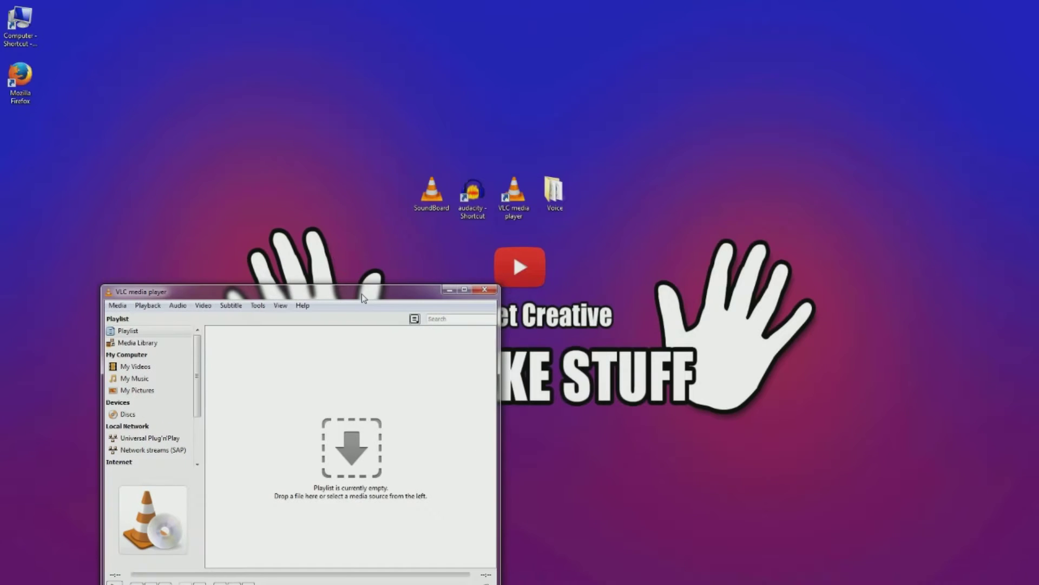
Step: Open the Voice folder, select the LetMeOut clip, then close the folder window
{"action": "double_click", "coordinate": [555, 189]}
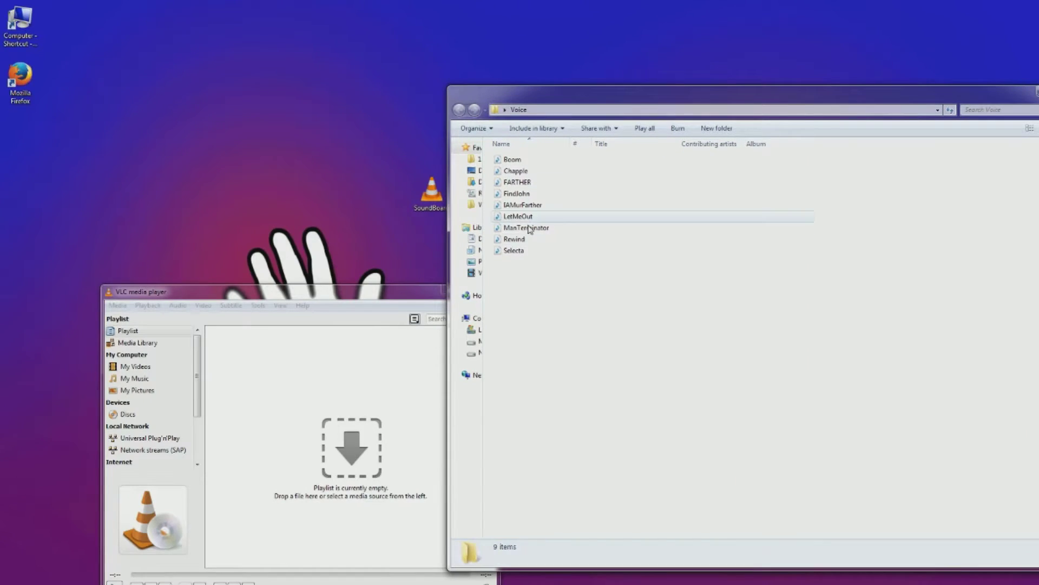
{"action": "left_click", "coordinate": [517, 192]}
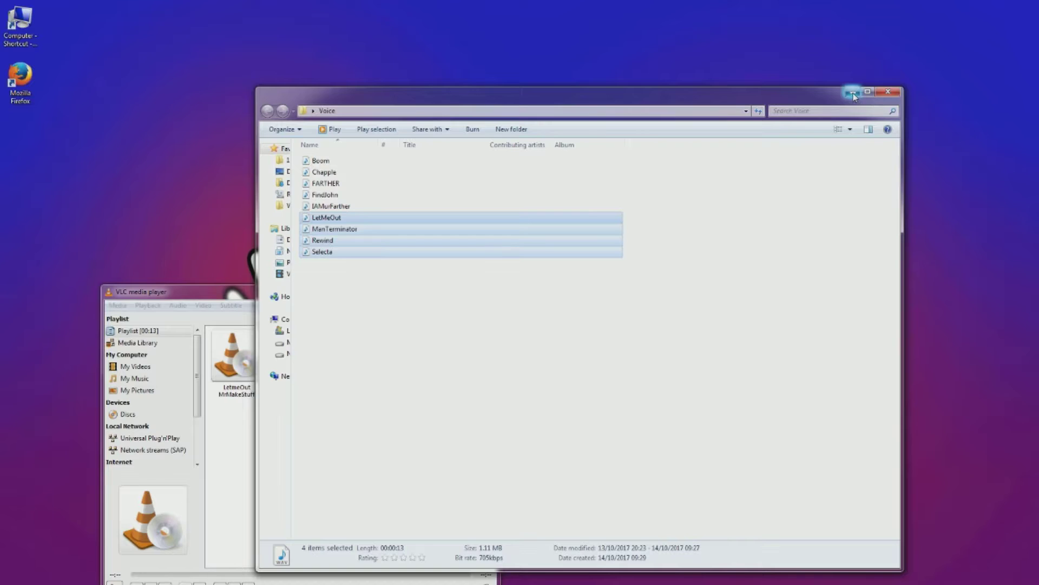
{"action": "left_click", "coordinate": [889, 92]}
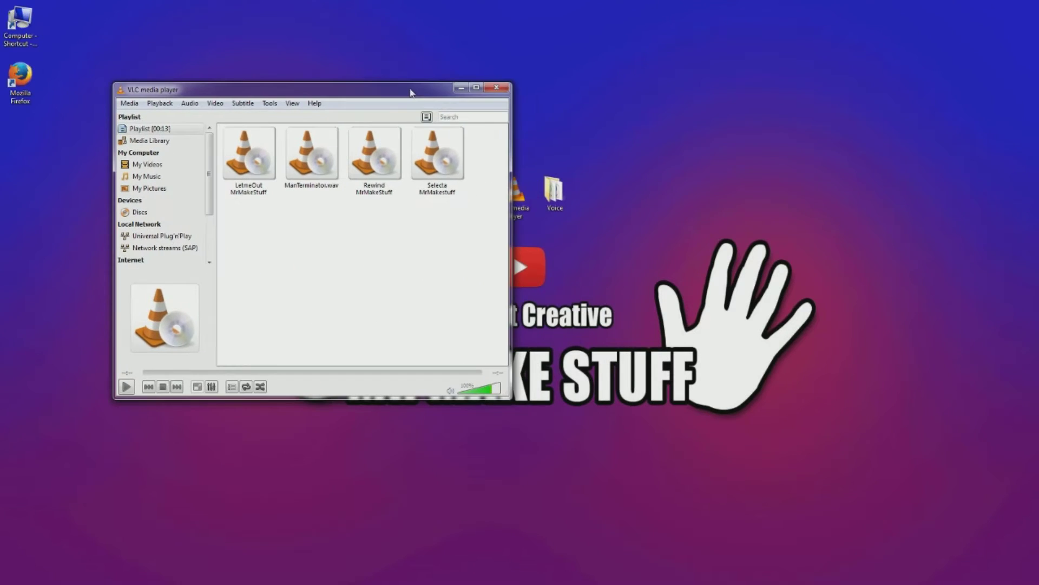
Step: Save the playlist as SoundBoard on the desktop, reopen it, and reposition the player window
{"action": "left_click", "coordinate": [129, 103]}
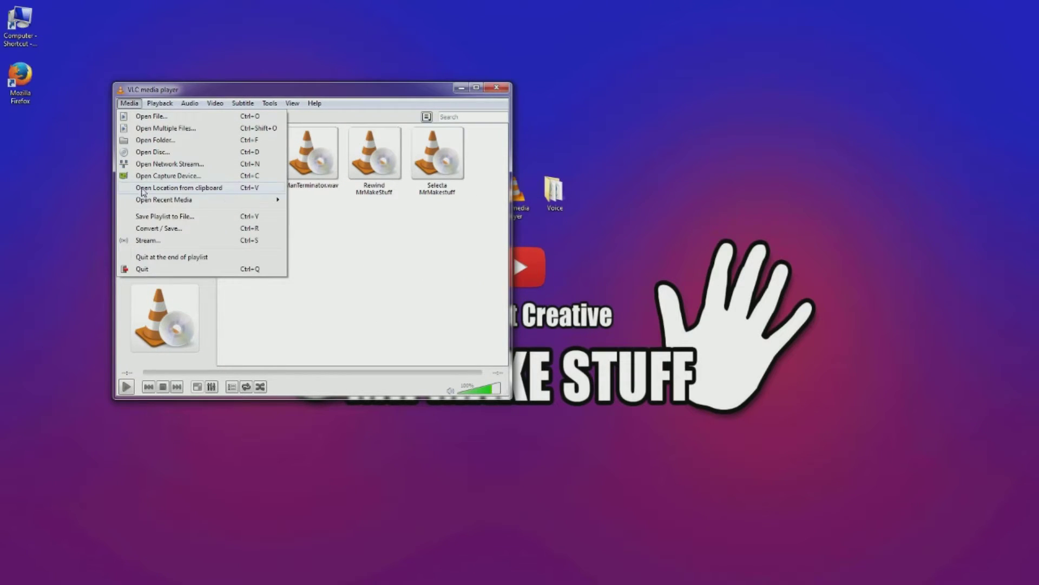
{"action": "mouse_move", "coordinate": [288, 227]}
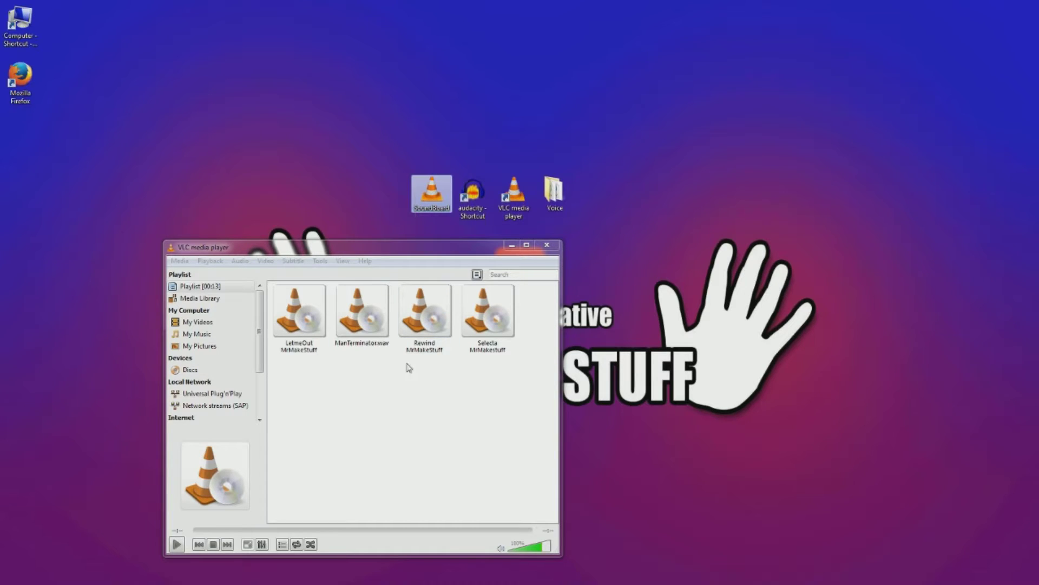
{"action": "double_click", "coordinate": [298, 312]}
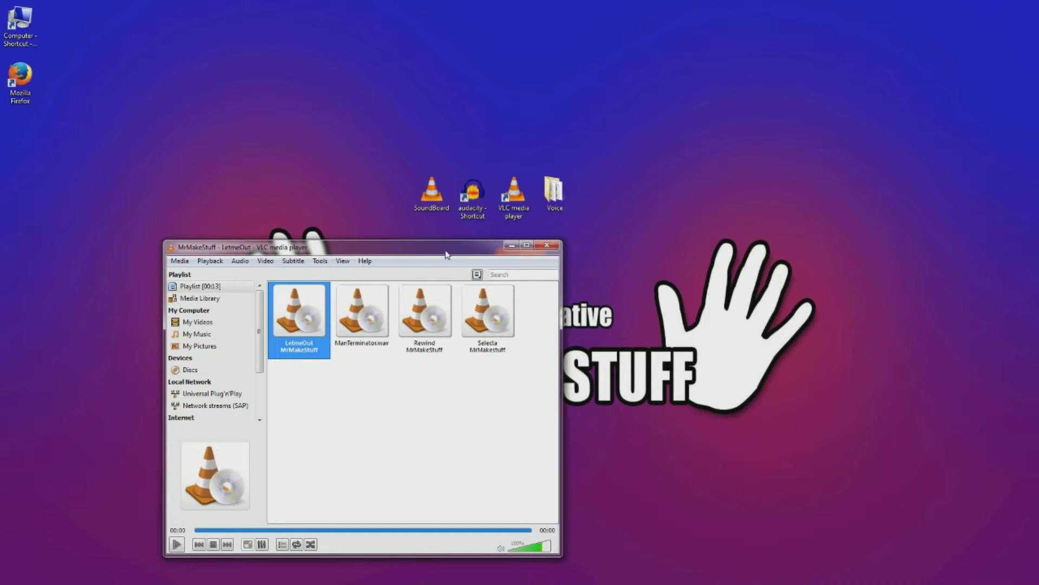
{"action": "left_click_drag", "start_coordinate": [364, 246], "coordinate": [371, 209]}
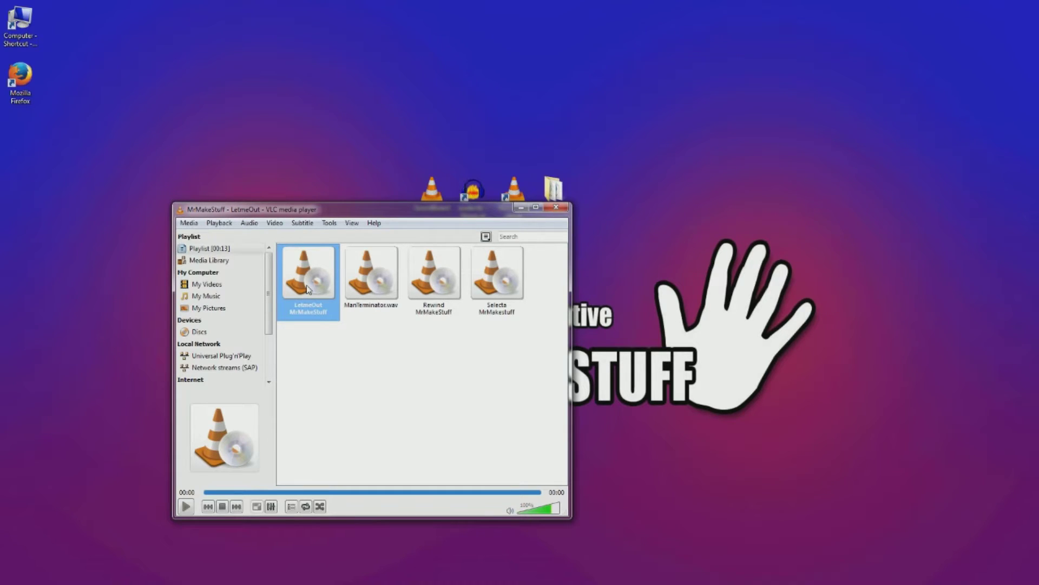
{"action": "mouse_move", "coordinate": [434, 293]}
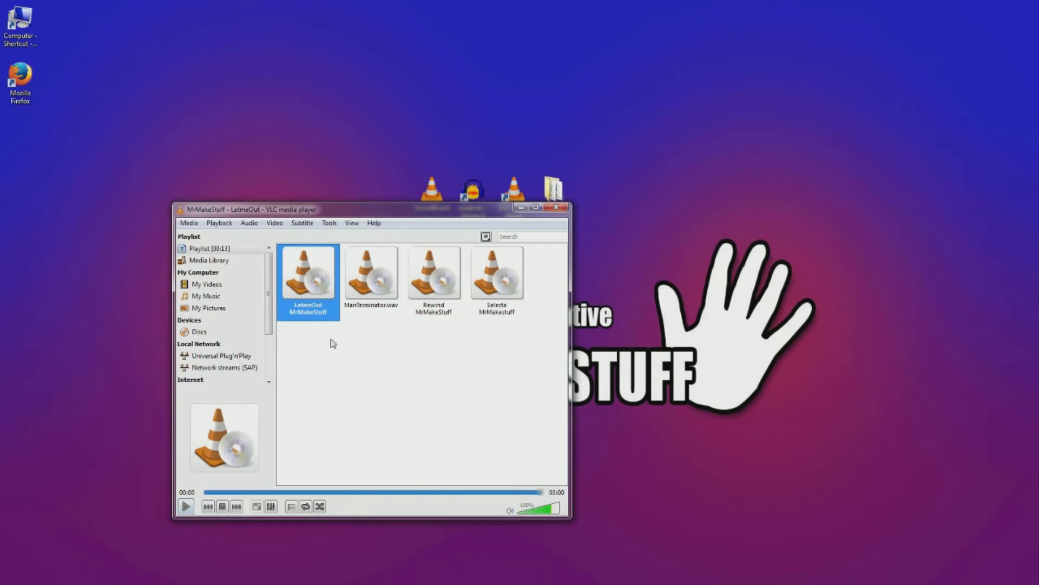
Step: Open VLC's Preferences from the Tools menu and scroll down through the settings
{"action": "left_click", "coordinate": [328, 222]}
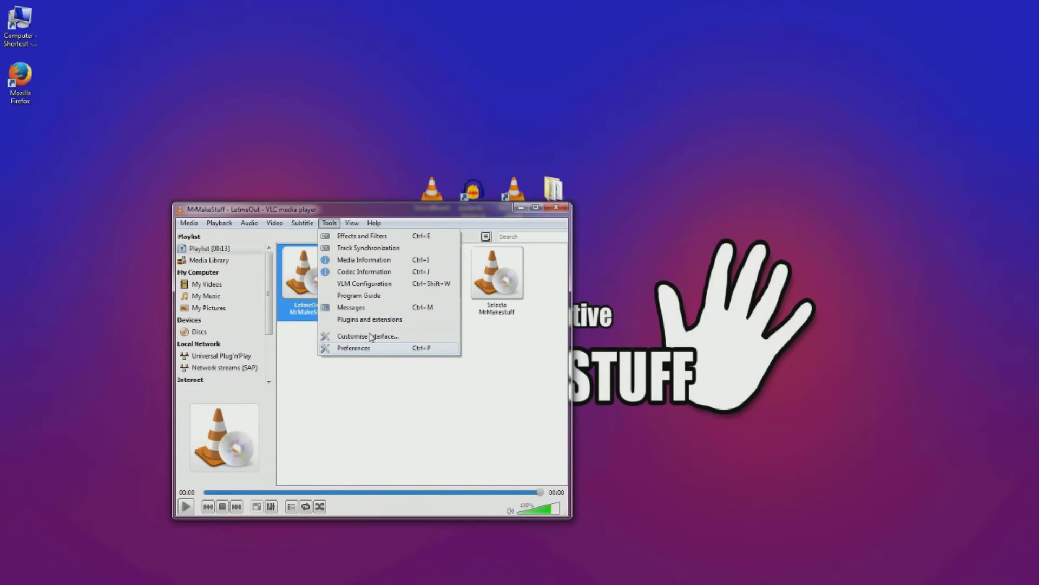
{"action": "left_click", "coordinate": [353, 348]}
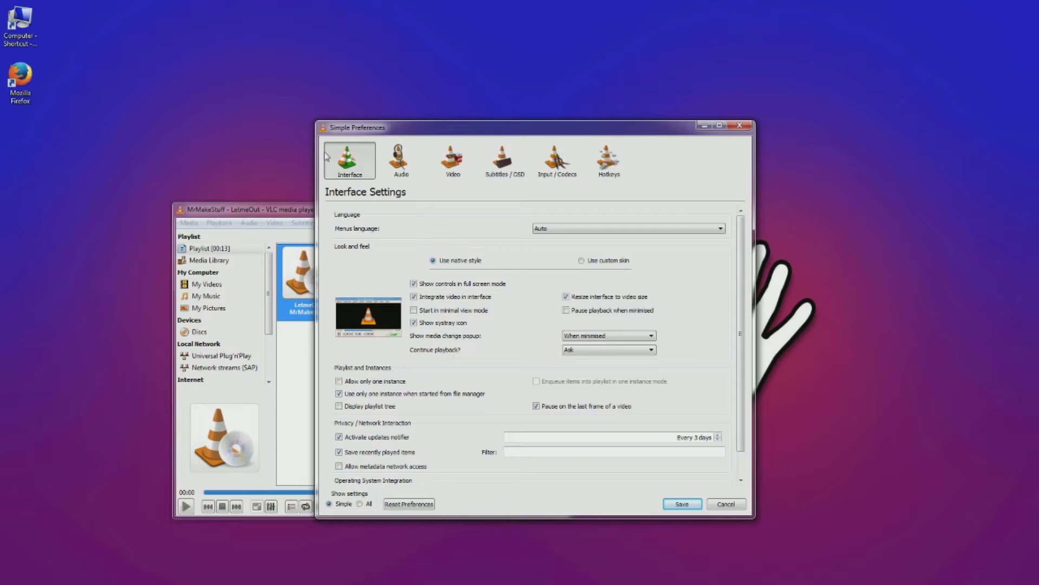
{"action": "mouse_move", "coordinate": [670, 348]}
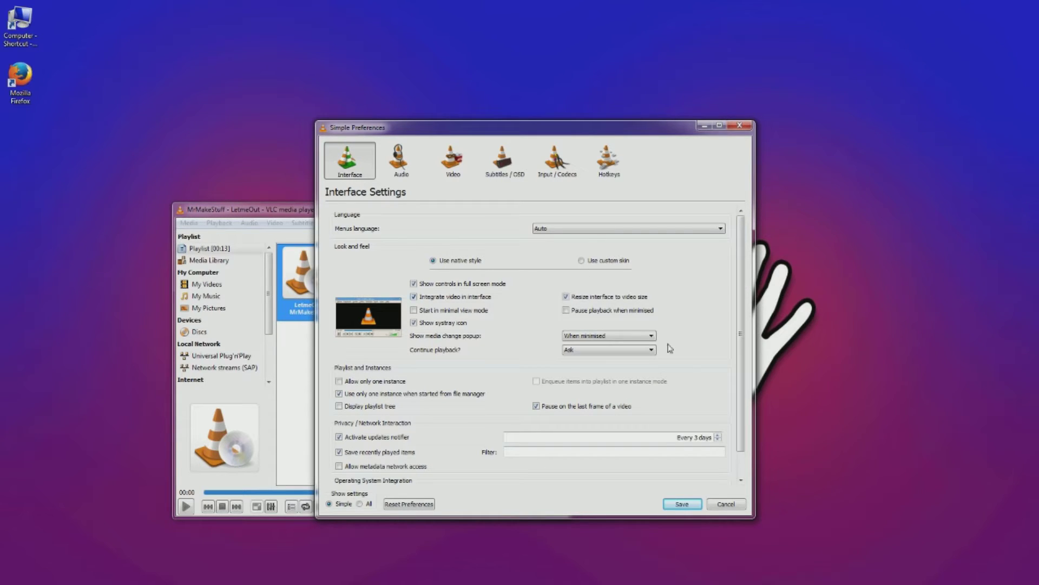
{"action": "scroll", "scroll_direction": "down", "scroll_amount": 3}
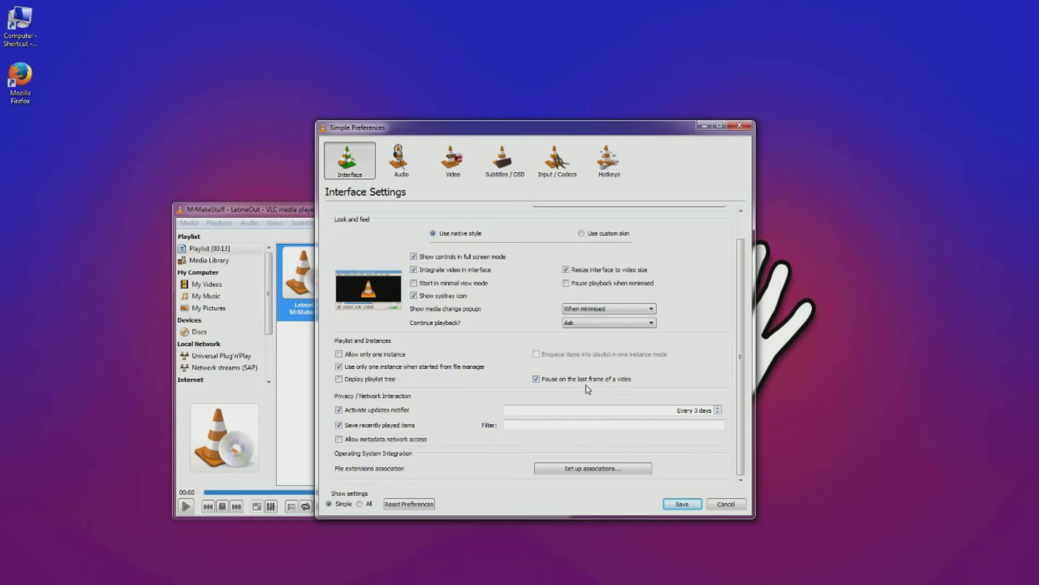
{"action": "mouse_move", "coordinate": [623, 382]}
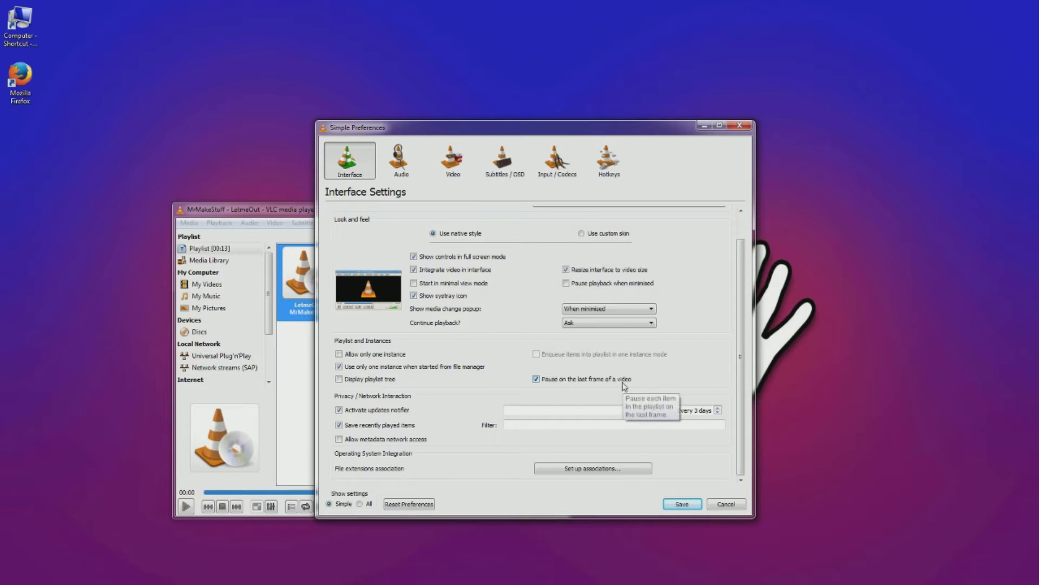
{"action": "mouse_move", "coordinate": [542, 386]}
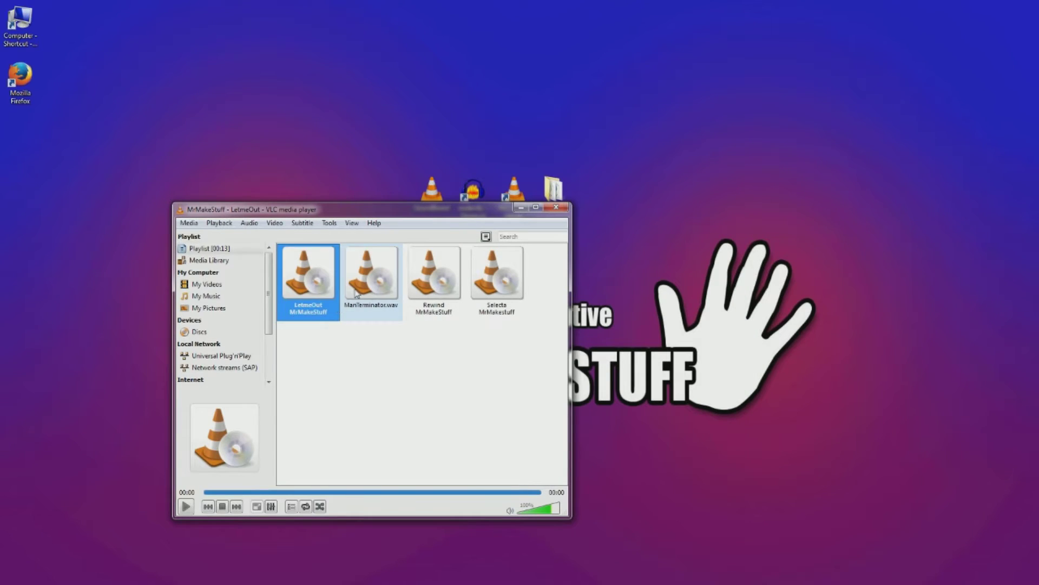
Step: Play ManTerminator.wav from the four-clip playlist
{"action": "double_click", "coordinate": [371, 272]}
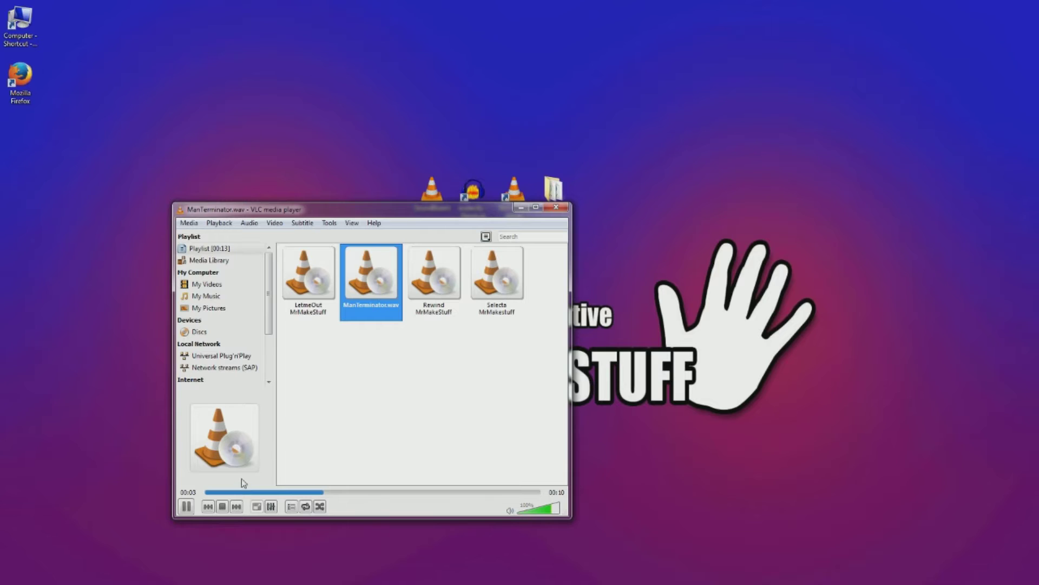
{"action": "mouse_move", "coordinate": [222, 506]}
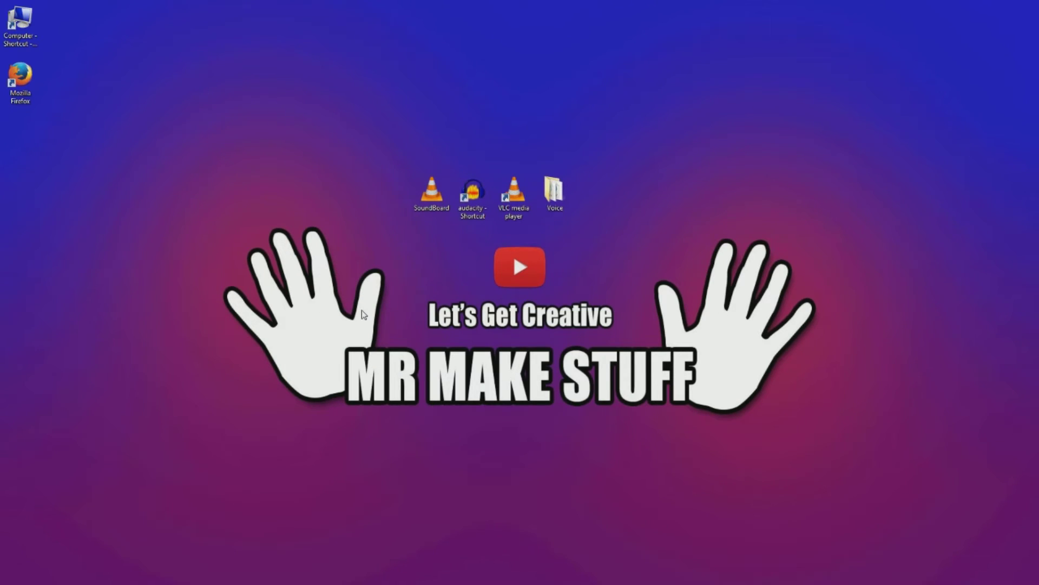
{"action": "mouse_move", "coordinate": [574, 265]}
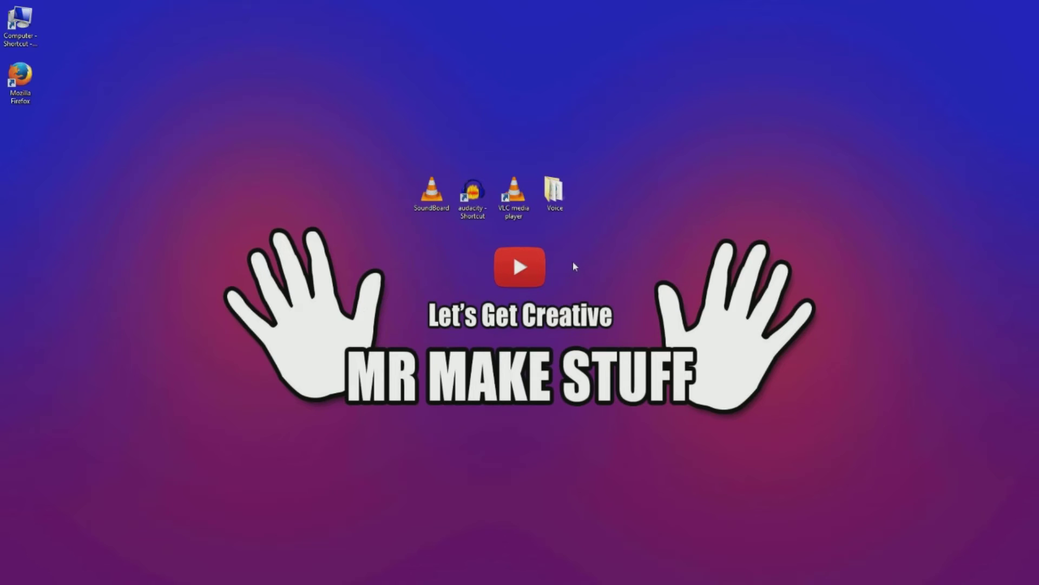
{"action": "mouse_move", "coordinate": [574, 266]}
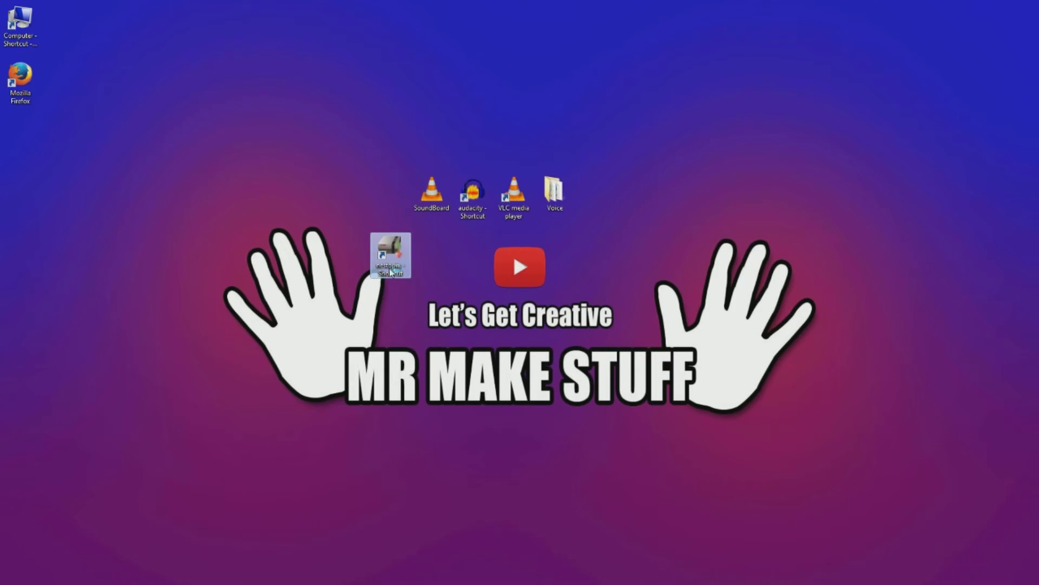
Step: Launch the Nestopia emulator and load Rygar from its File menu
{"action": "left_click", "coordinate": [66, 75]}
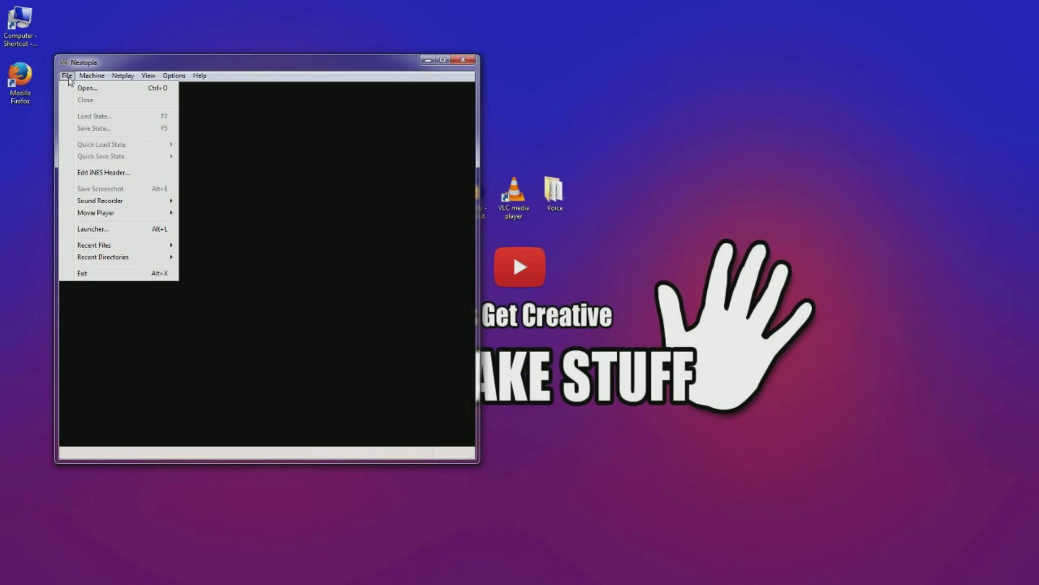
{"action": "left_click", "coordinate": [87, 88]}
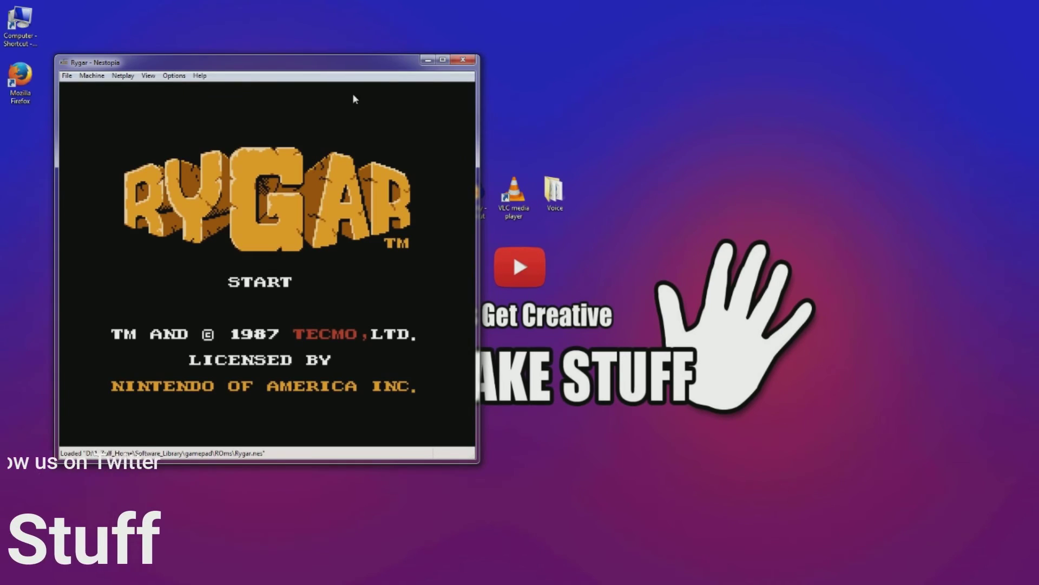